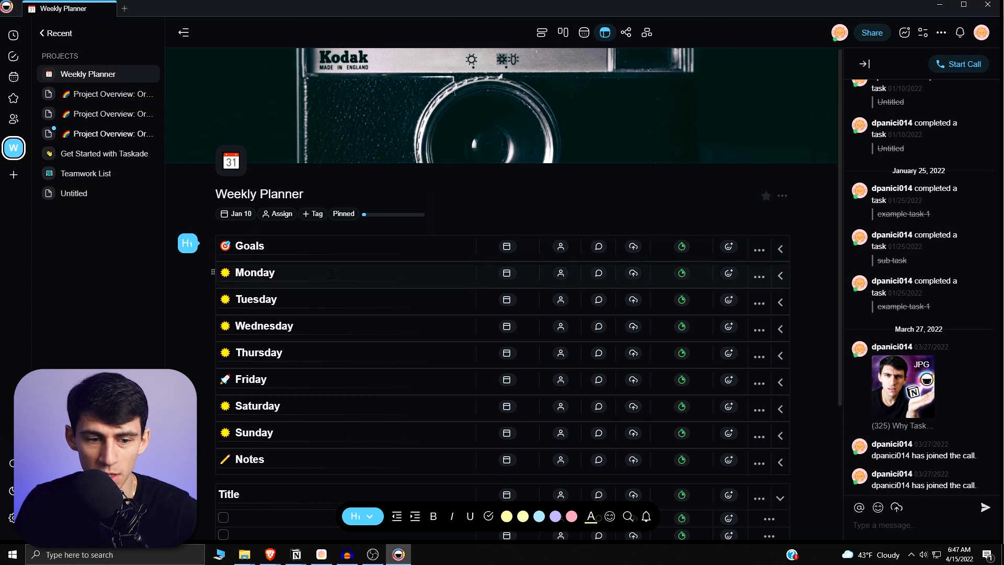
# Step: Enter 'make a task' in the first Title task row and bring up the slash menu
pyautogui.scroll(-3)
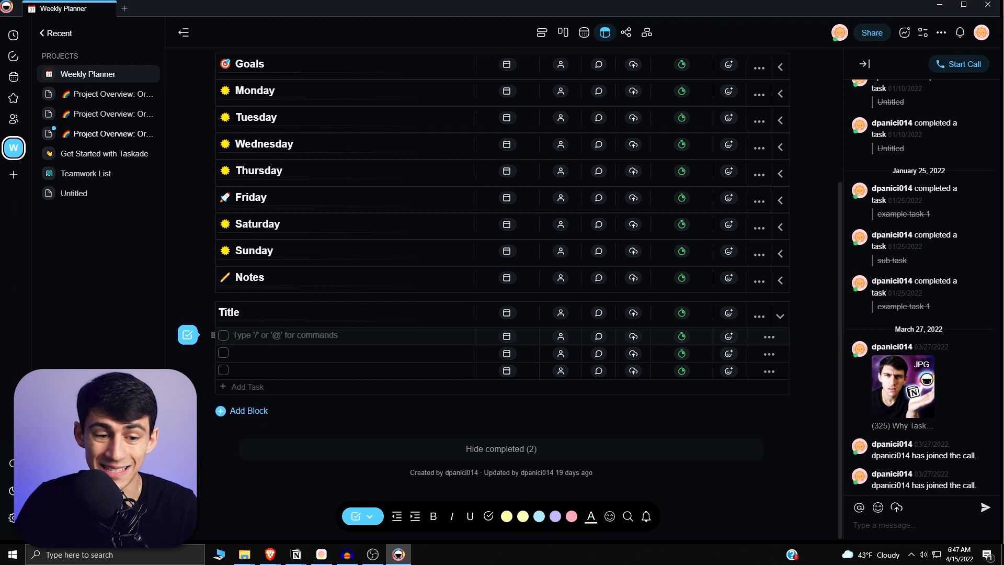
pyautogui.write('make a')
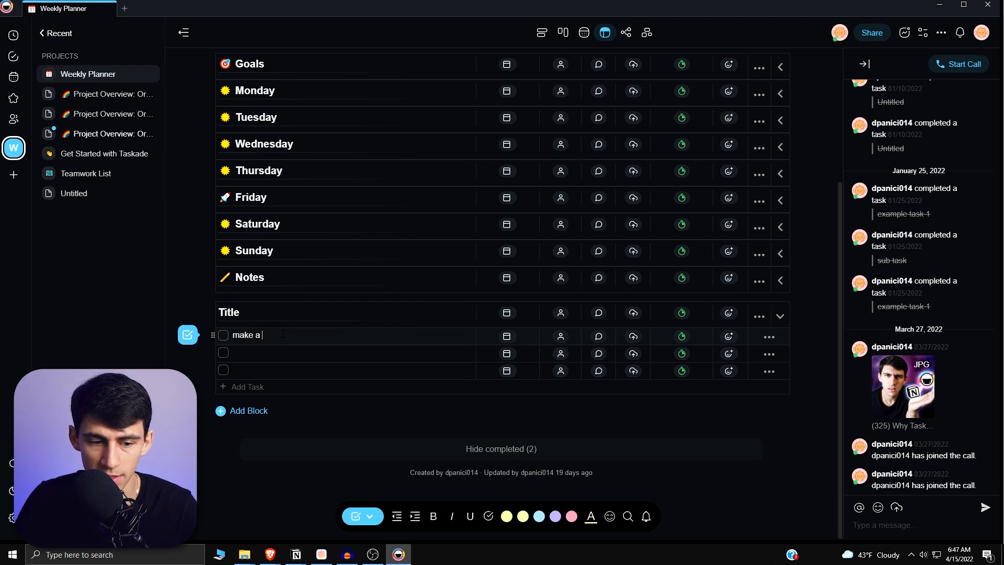
pyautogui.write('task')
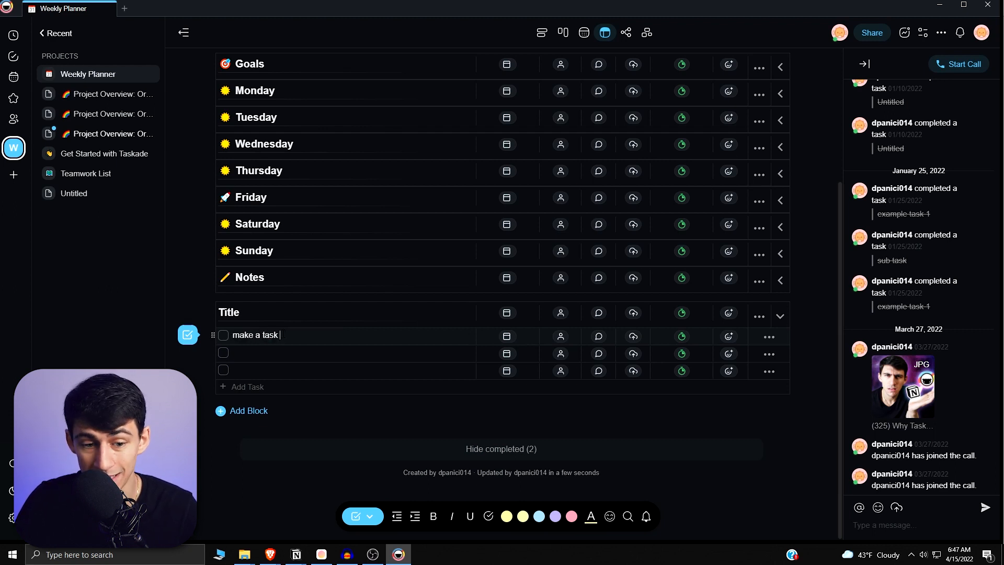
pyautogui.write('/')
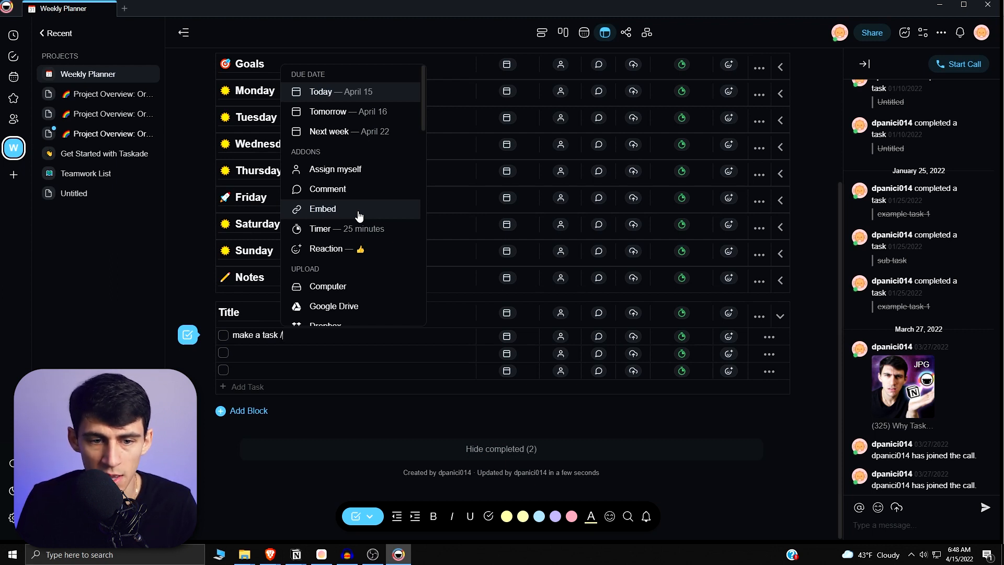
# Step: Make 'make a task' due today, April 15
pyautogui.click(339, 91)
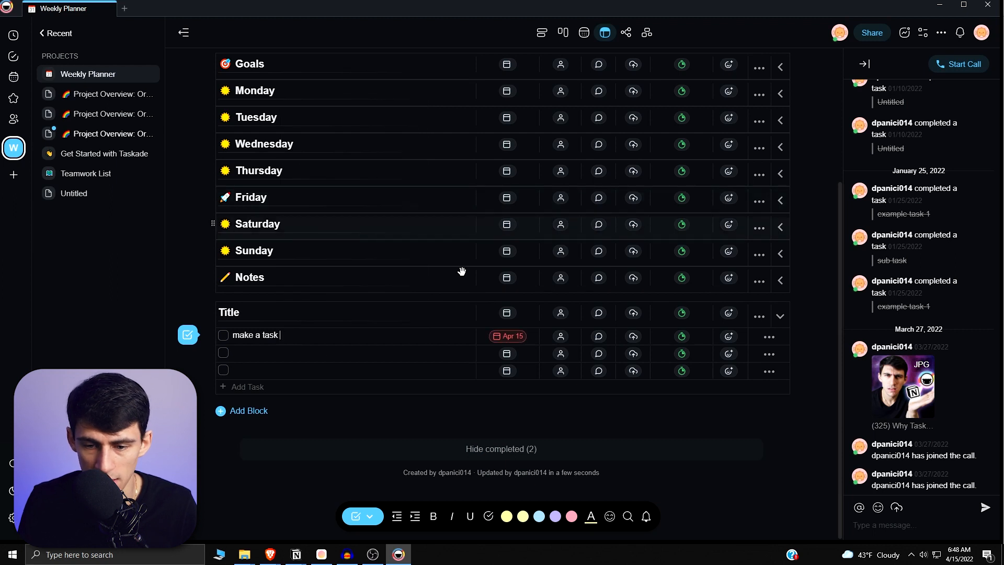
pyautogui.write('/')
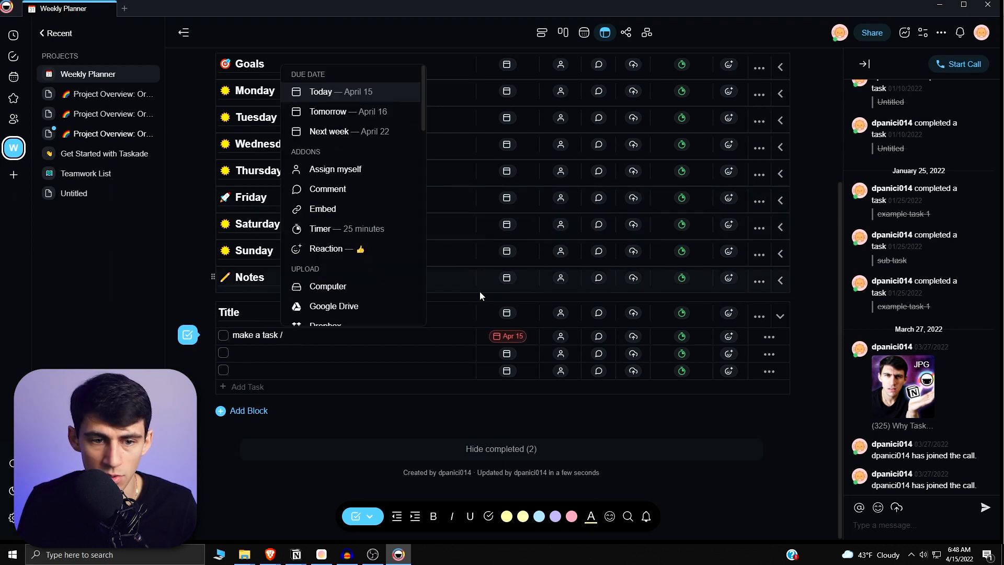
pyautogui.scroll(-3)
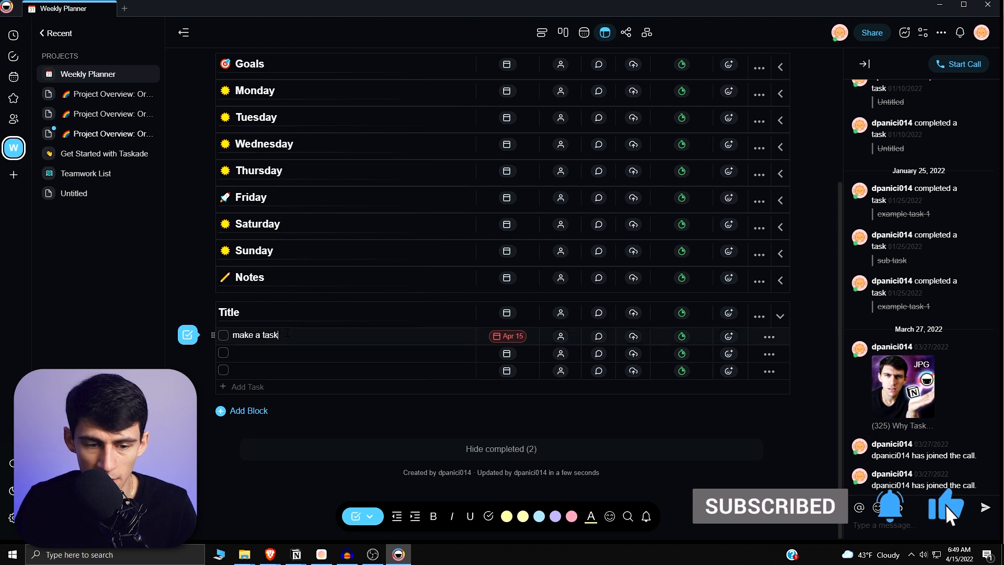
# Step: Insert a new task row below it using /add task
pyautogui.write('/')
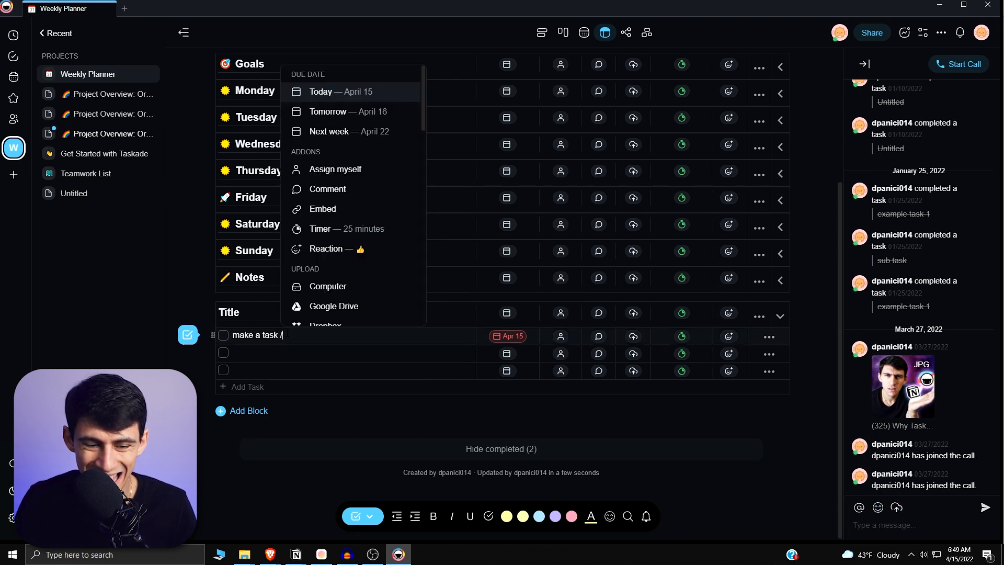
pyautogui.write('add')
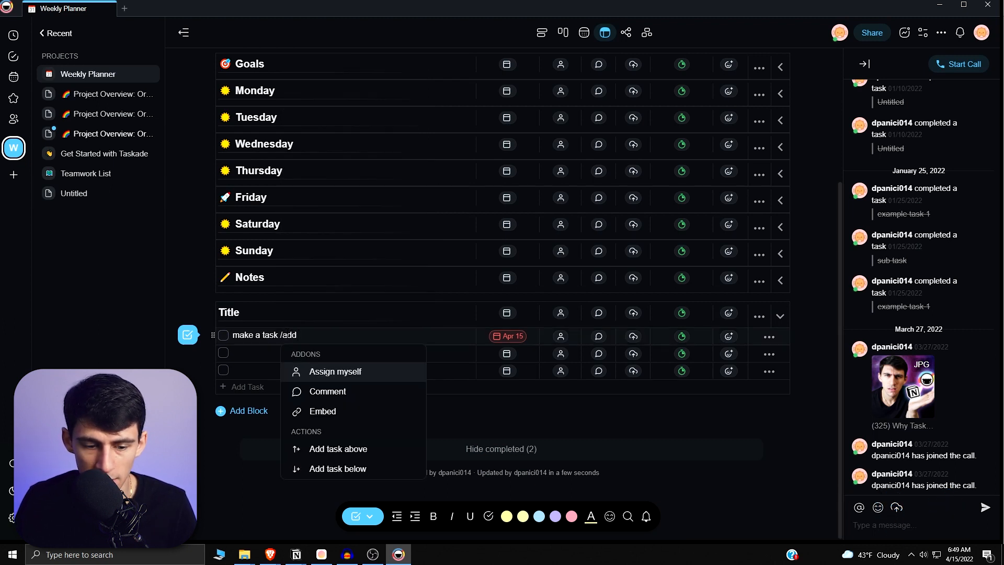
pyautogui.write('task')
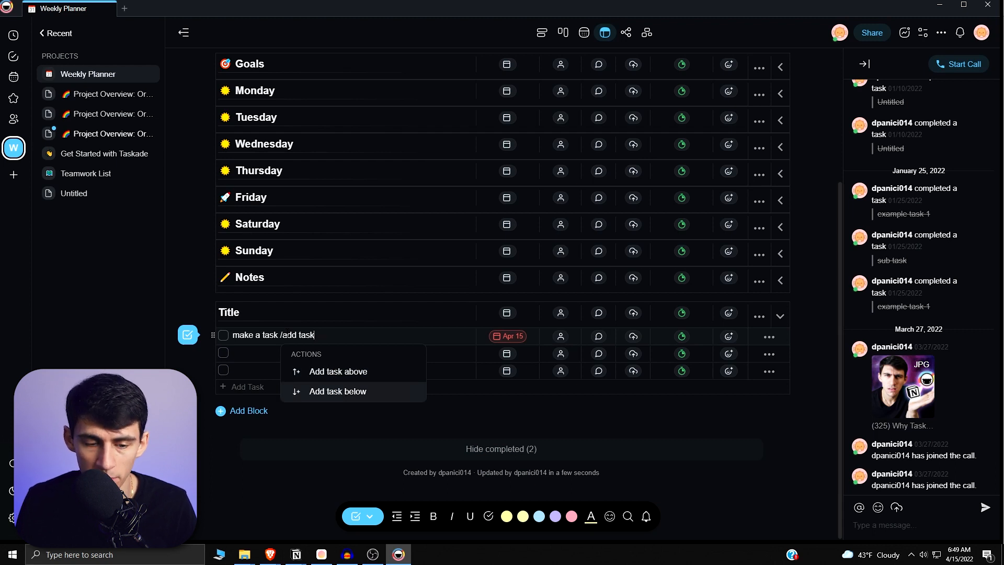
pyautogui.click(338, 391)
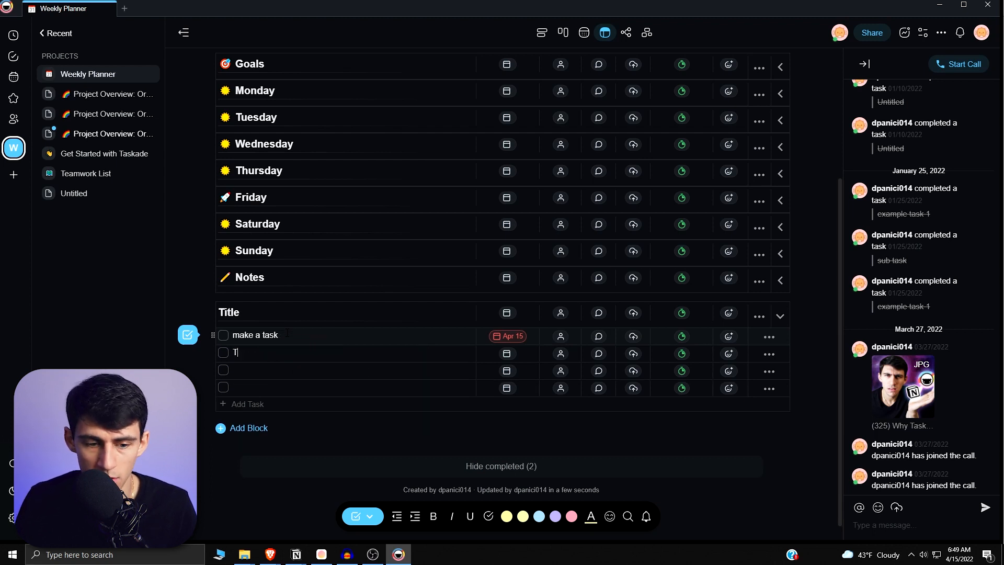
# Step: Add 'This task for' due tomorrow, April 16, and switch to the outline view
pyautogui.write('his task for /')
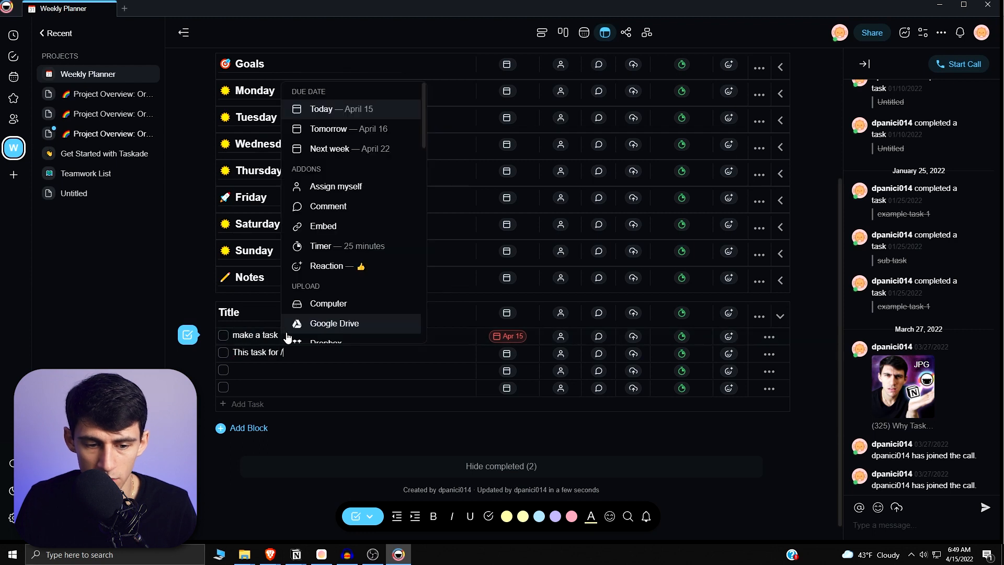
pyautogui.click(348, 129)
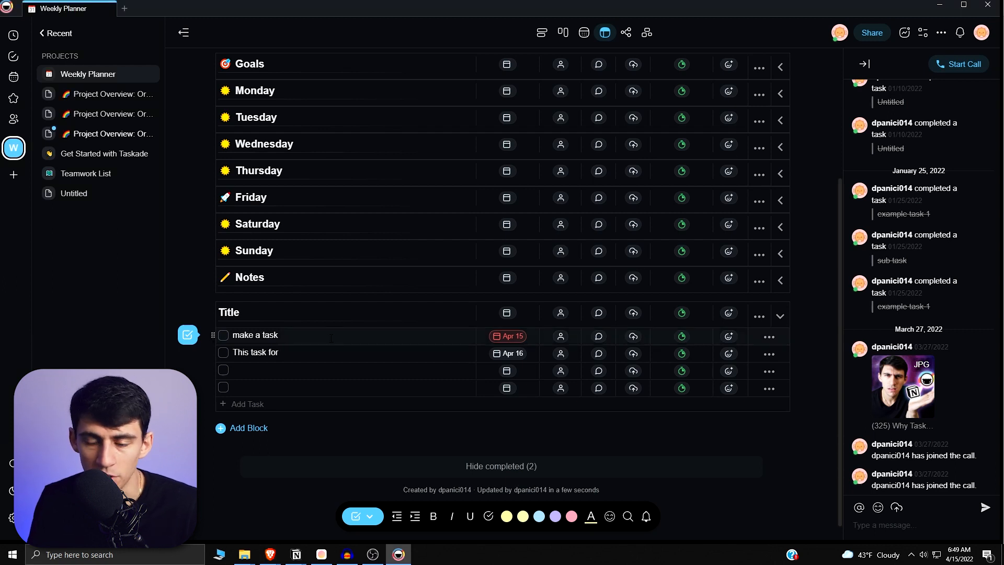
pyautogui.click(767, 337)
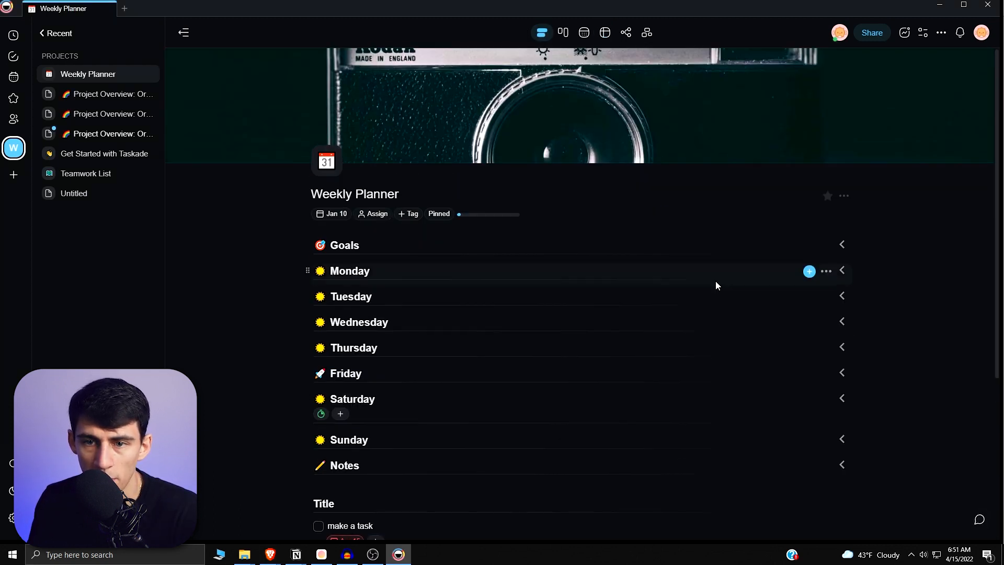
# Step: Show tasks on the calendar, check Day and Week views, and open 'make a task'
pyautogui.click(583, 32)
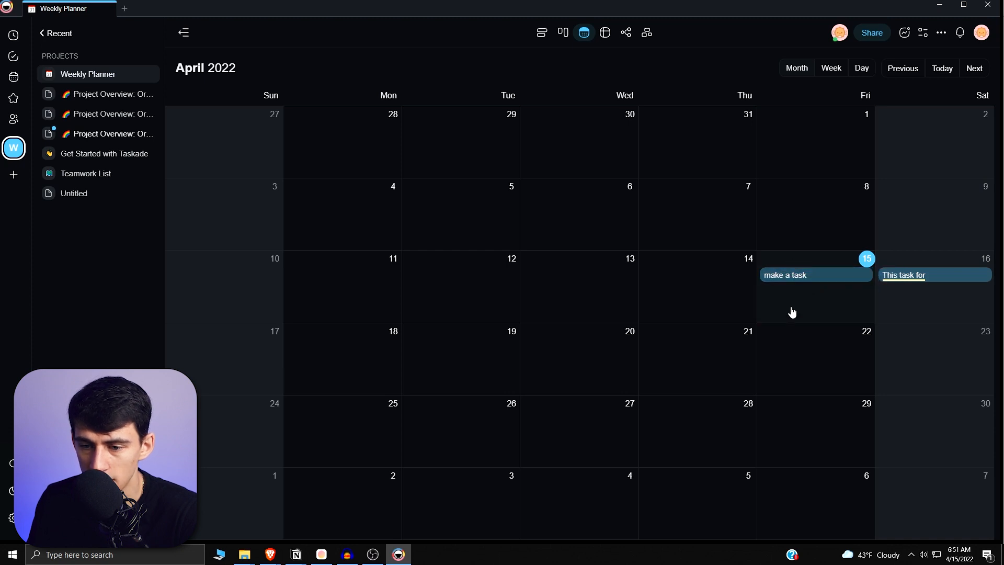
pyautogui.moveTo(858, 185)
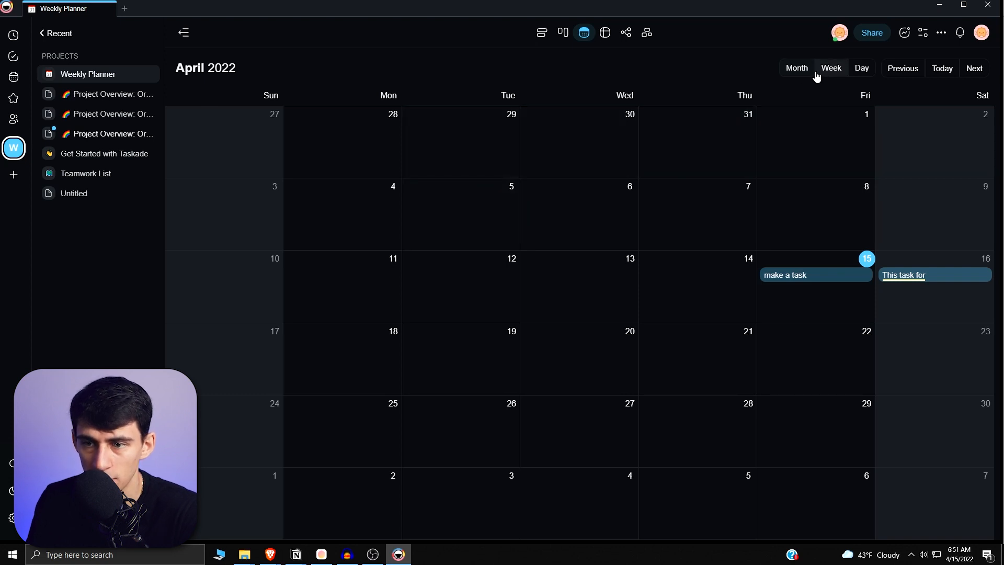
pyautogui.click(861, 68)
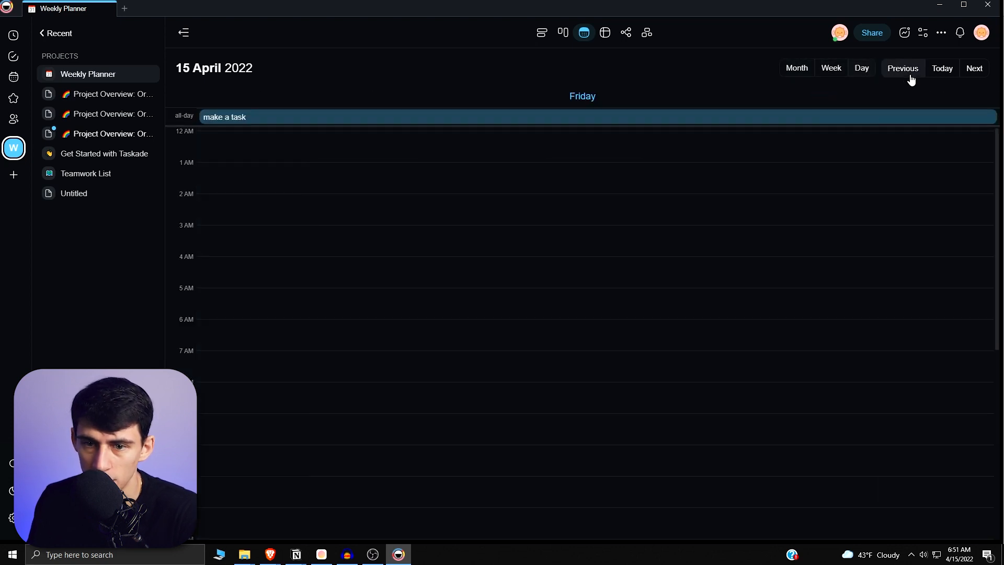
pyautogui.click(974, 68)
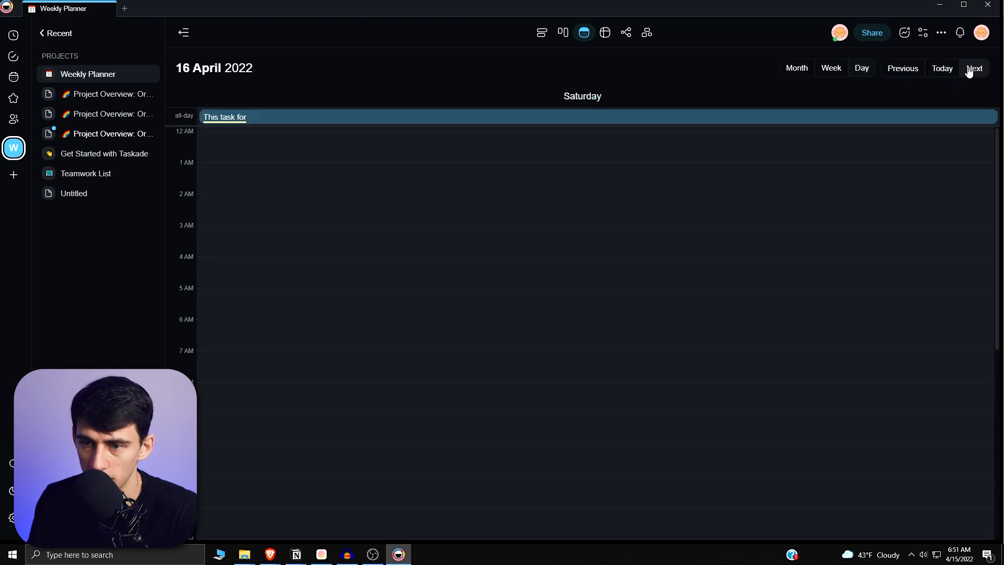
pyautogui.click(831, 68)
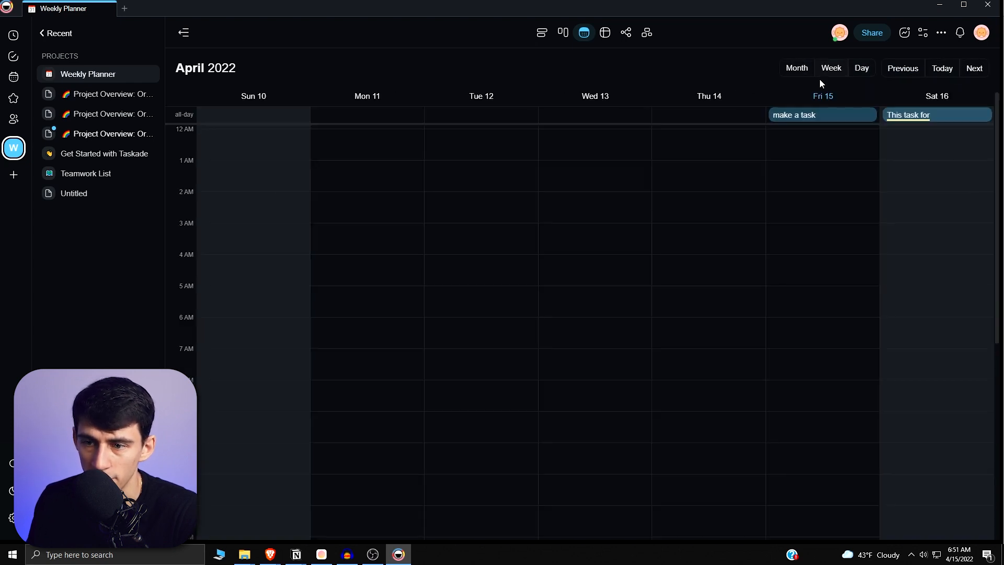
pyautogui.click(794, 115)
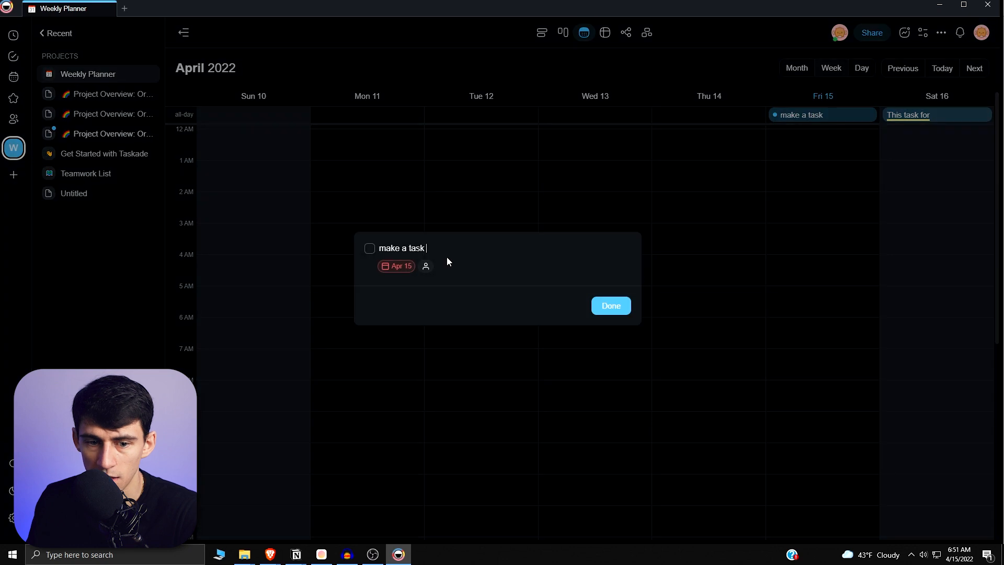
# Step: Schedule 'make a task' for 5:00 PM on April 15, then show the whole week
pyautogui.click(396, 266)
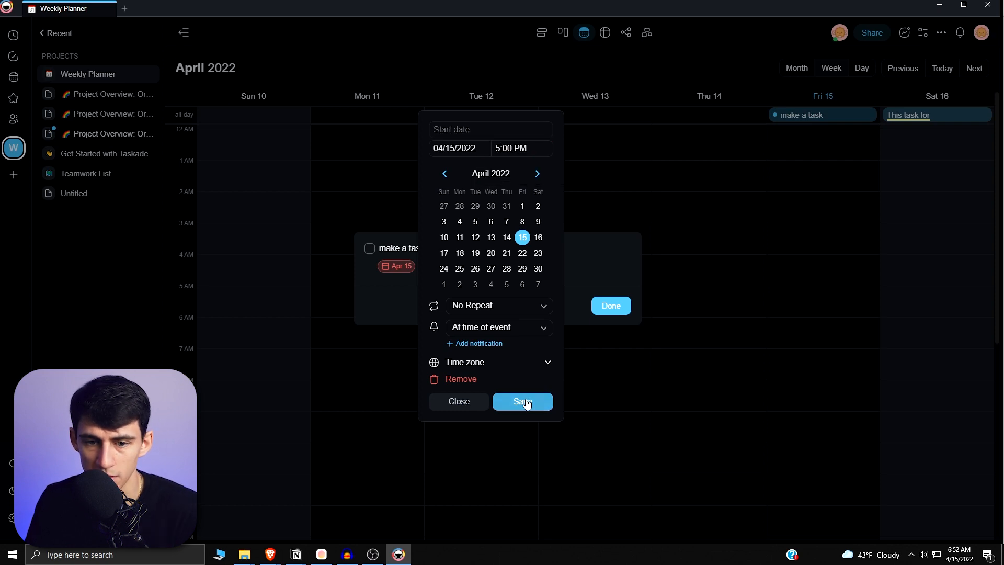
pyautogui.click(522, 401)
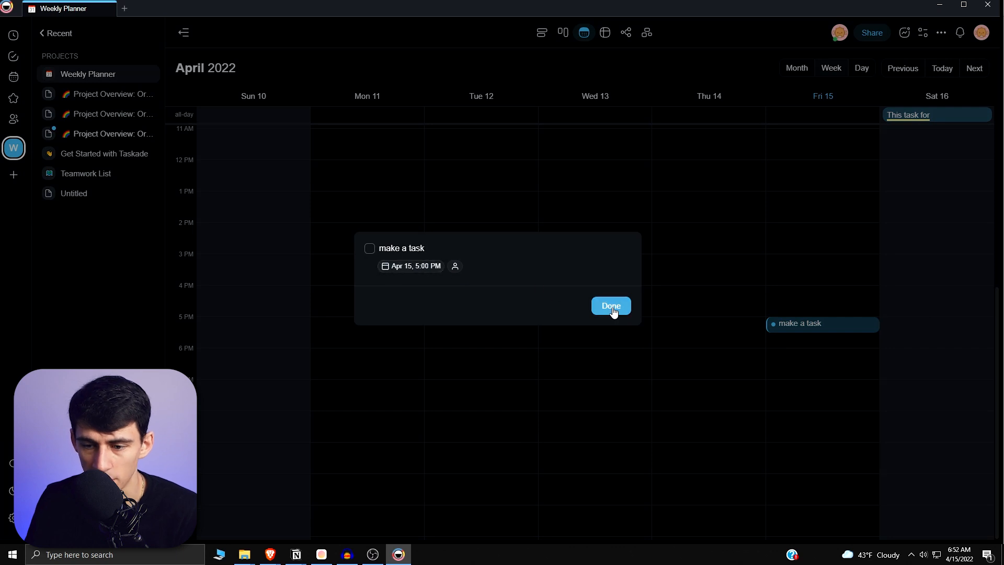
pyautogui.click(610, 305)
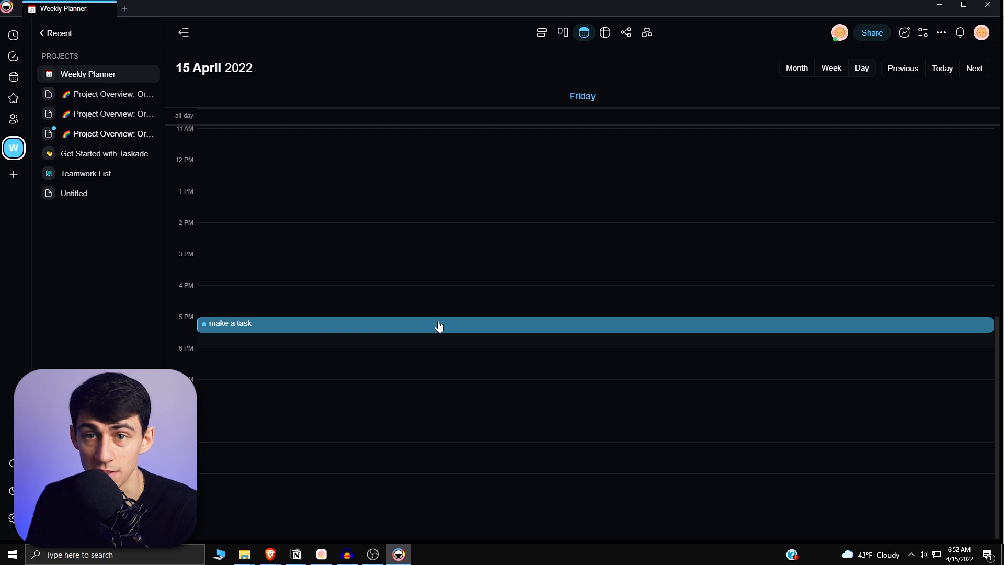
pyautogui.moveTo(422, 331)
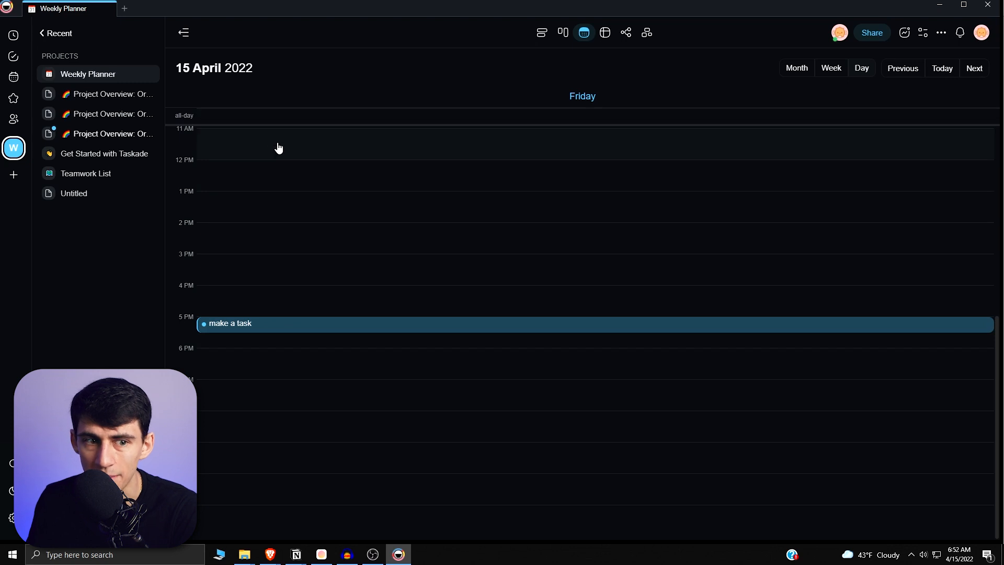
pyautogui.moveTo(285, 172)
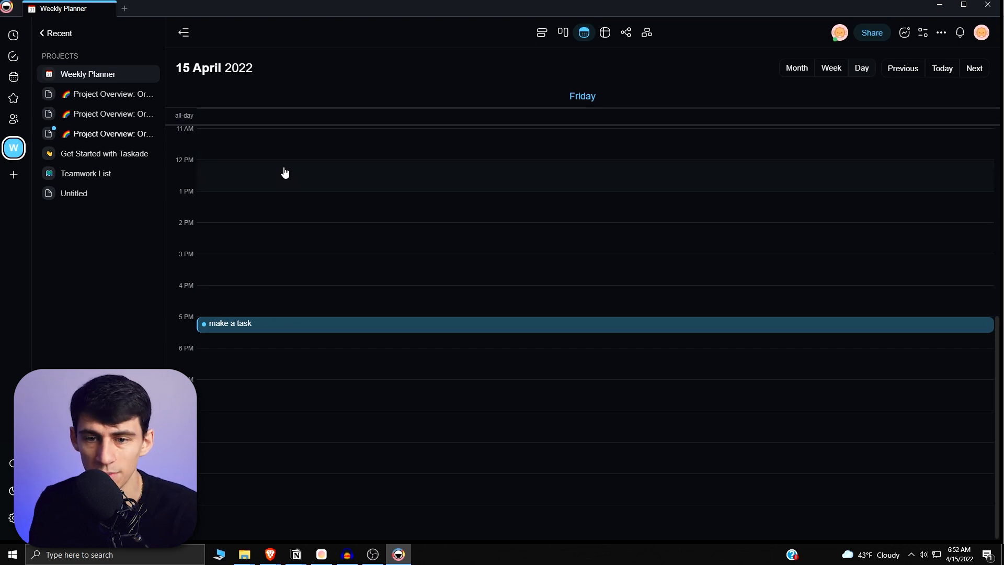
pyautogui.moveTo(878, 72)
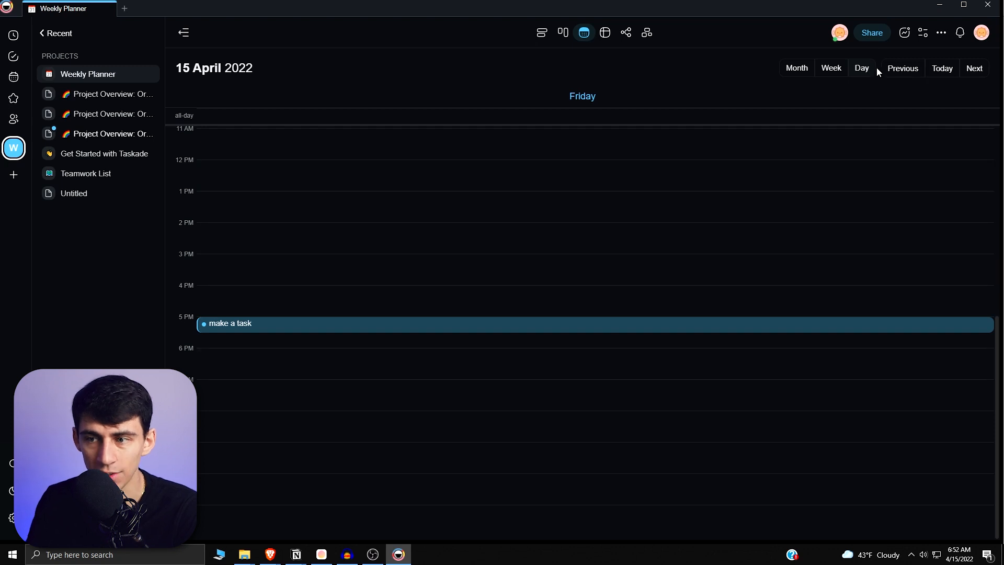
pyautogui.click(829, 68)
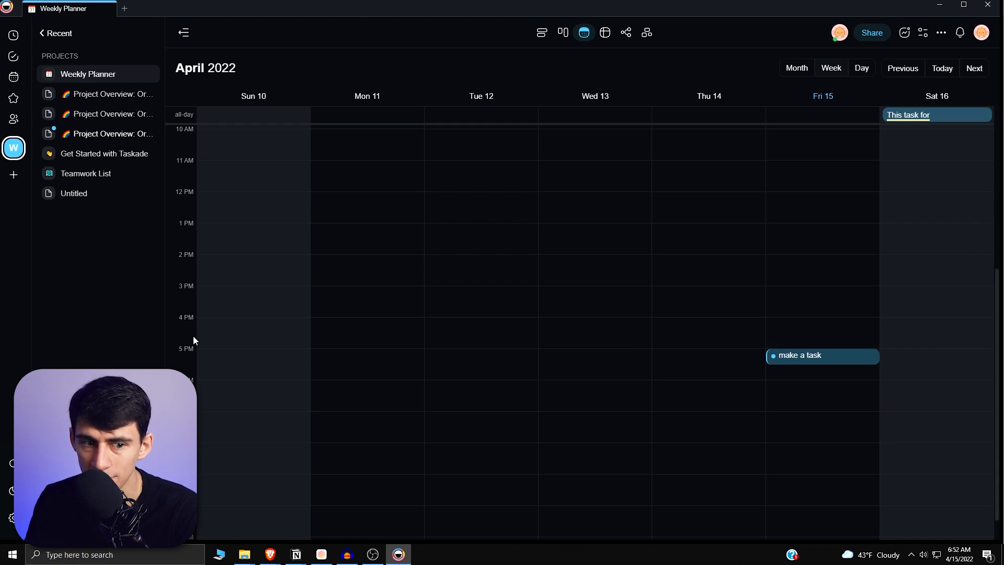
pyautogui.moveTo(630, 277)
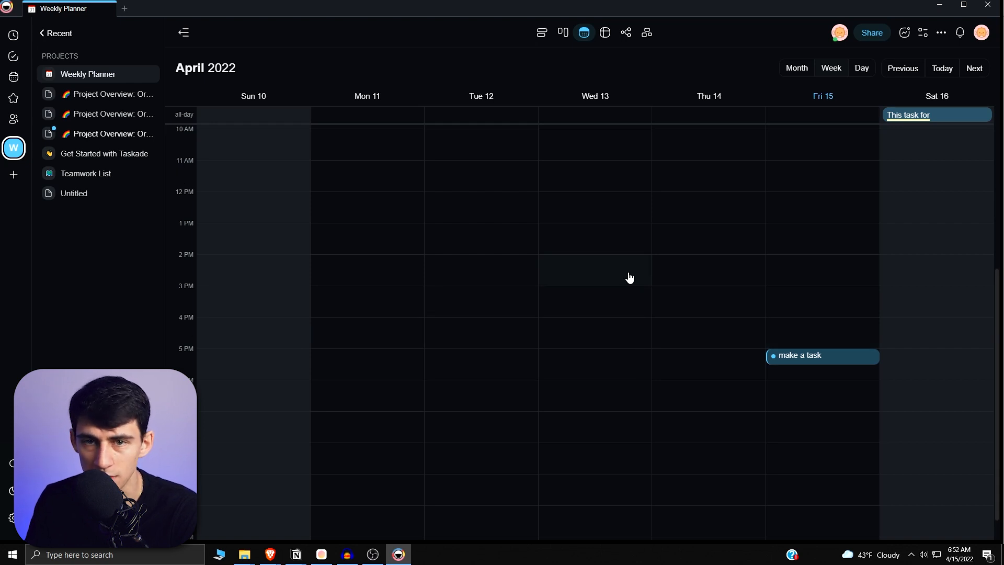
pyautogui.moveTo(715, 360)
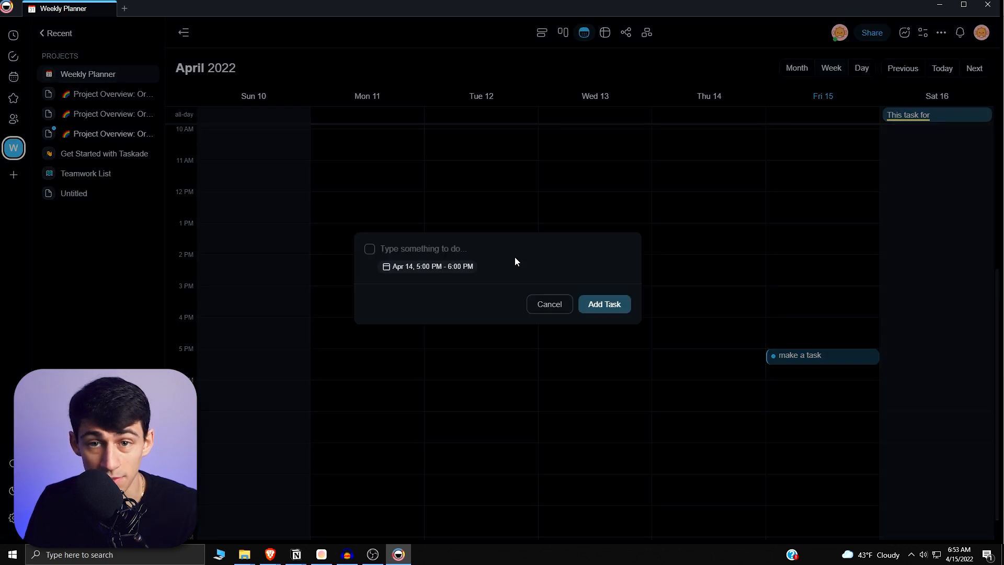
# Step: Add 'Task example' on Thursday, April 14, and move it to 2 PM
pyautogui.write('T')
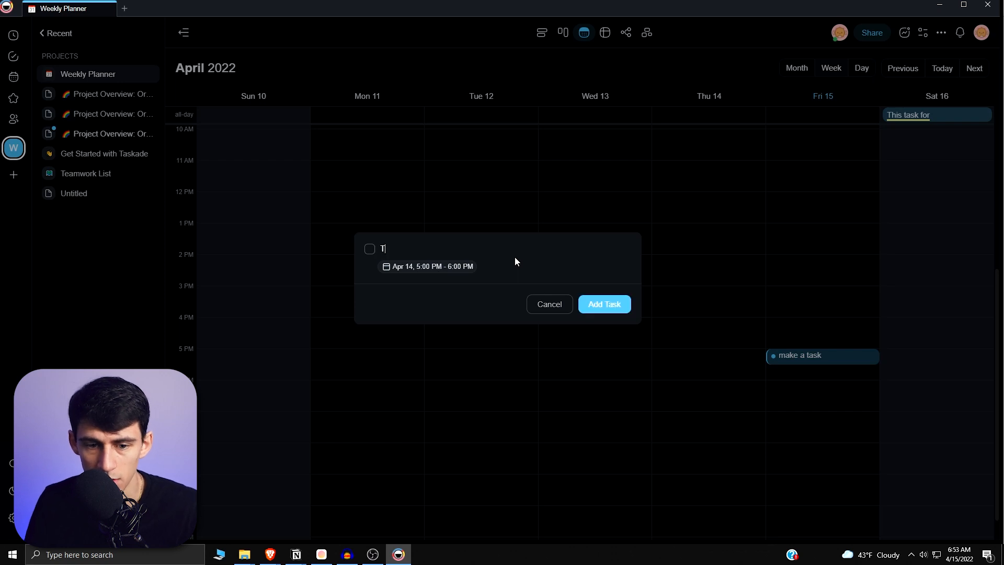
pyautogui.write('ask example')
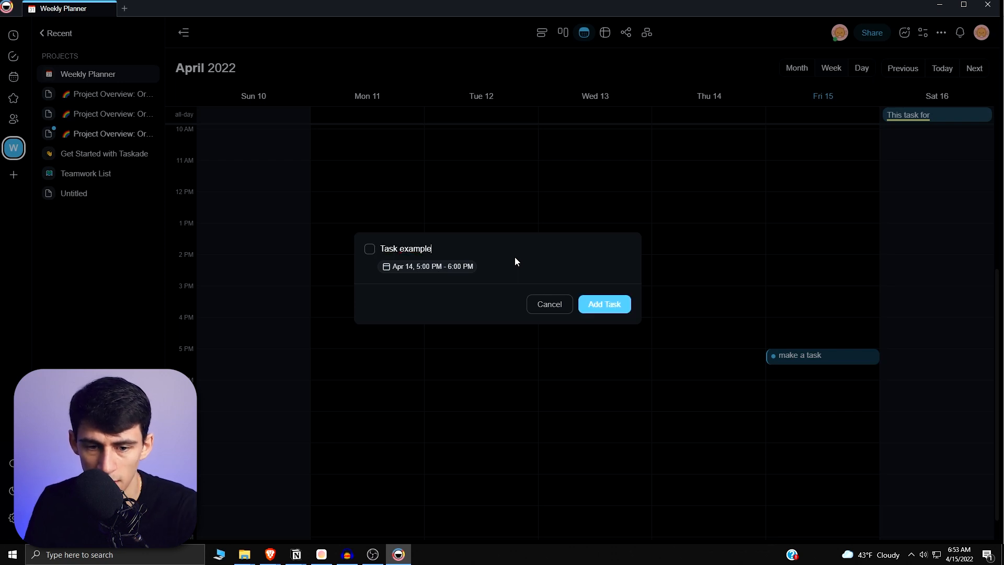
pyautogui.click(602, 305)
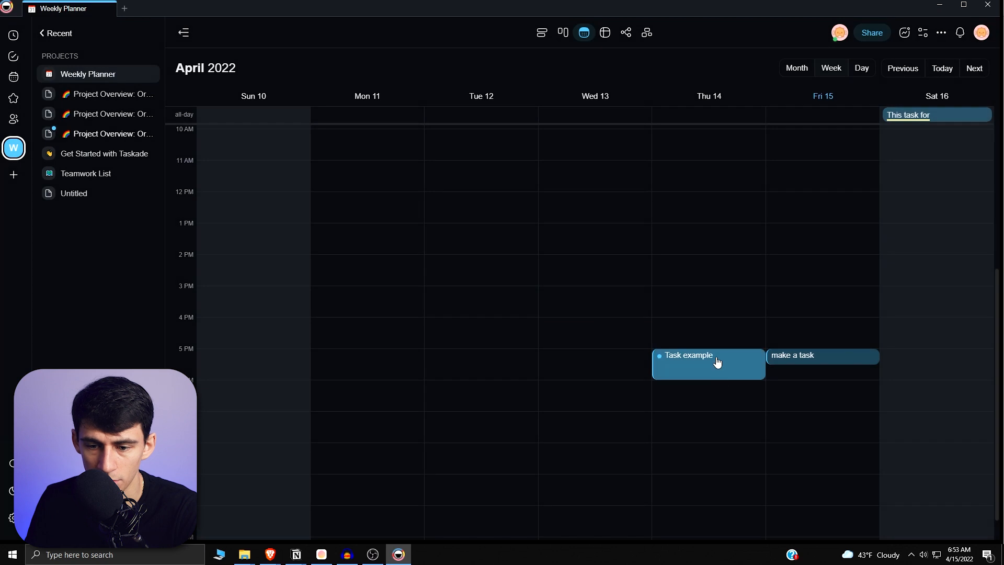
pyautogui.click(688, 354)
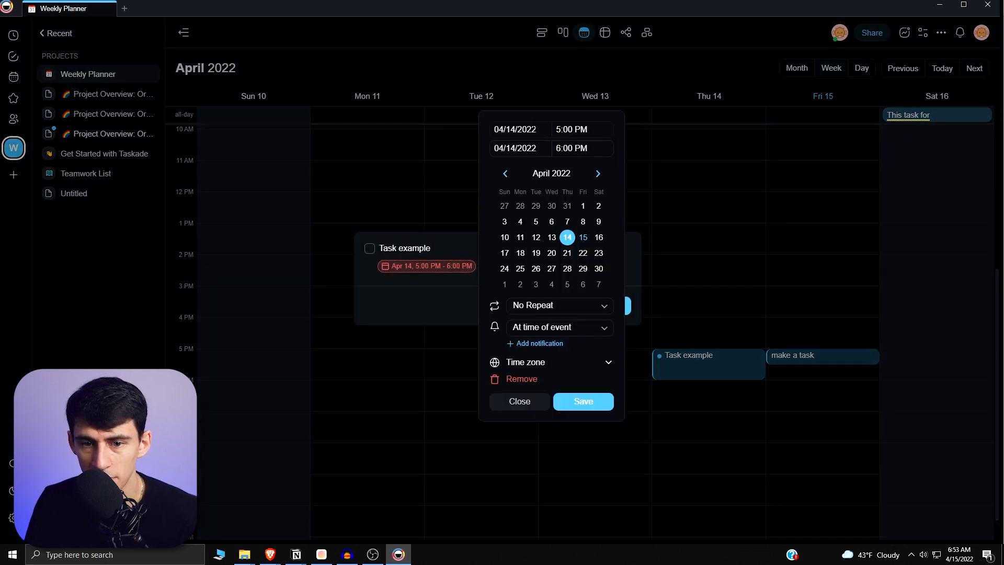
pyautogui.click(570, 148)
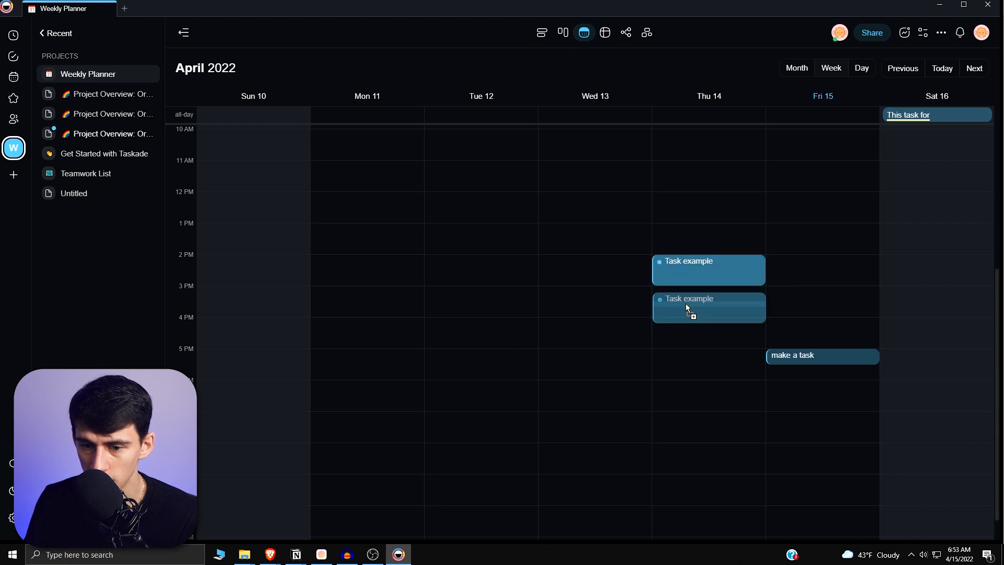
# Step: Extend Task example's end time to 5:00 PM and save
pyautogui.click(688, 299)
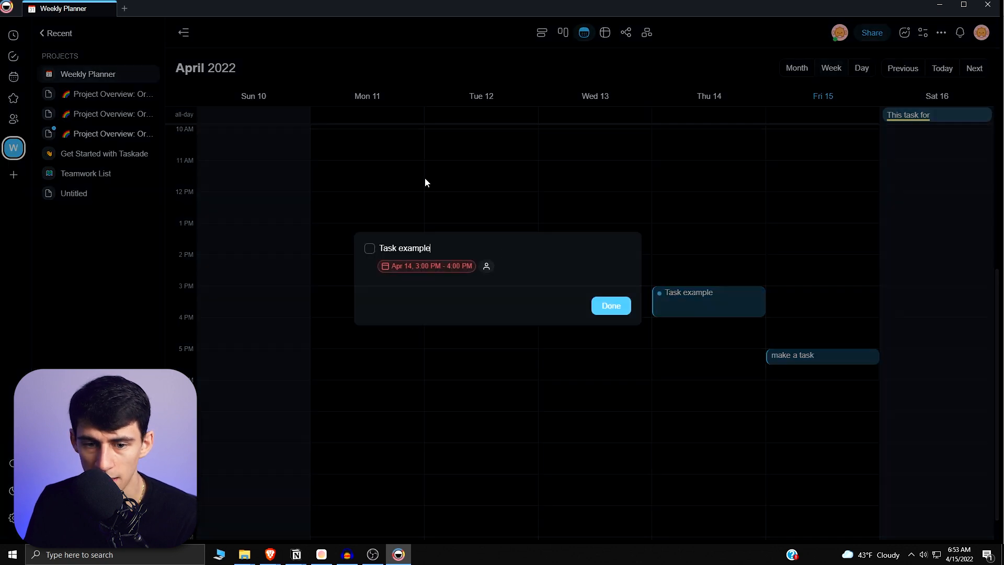
pyautogui.click(426, 266)
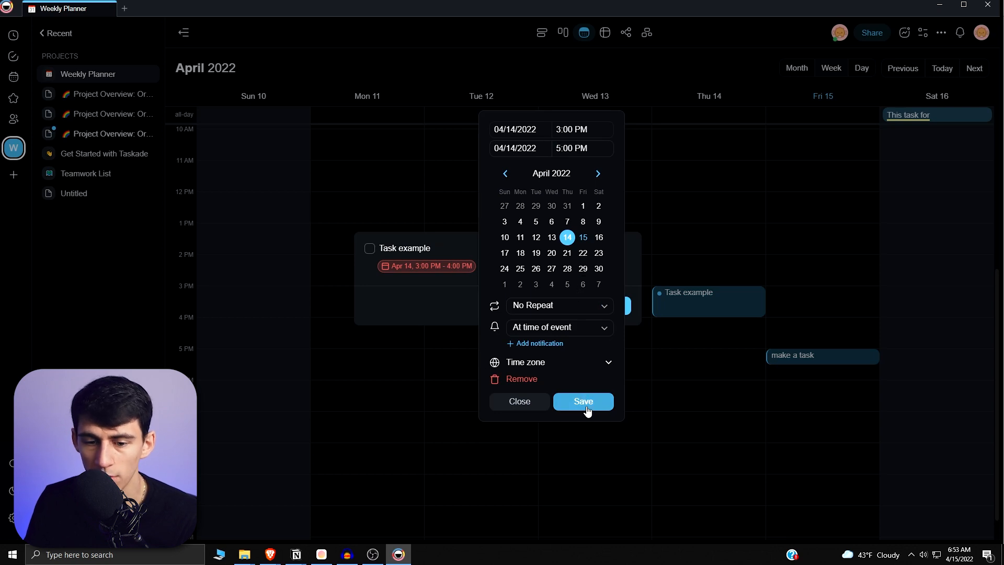
pyautogui.click(582, 402)
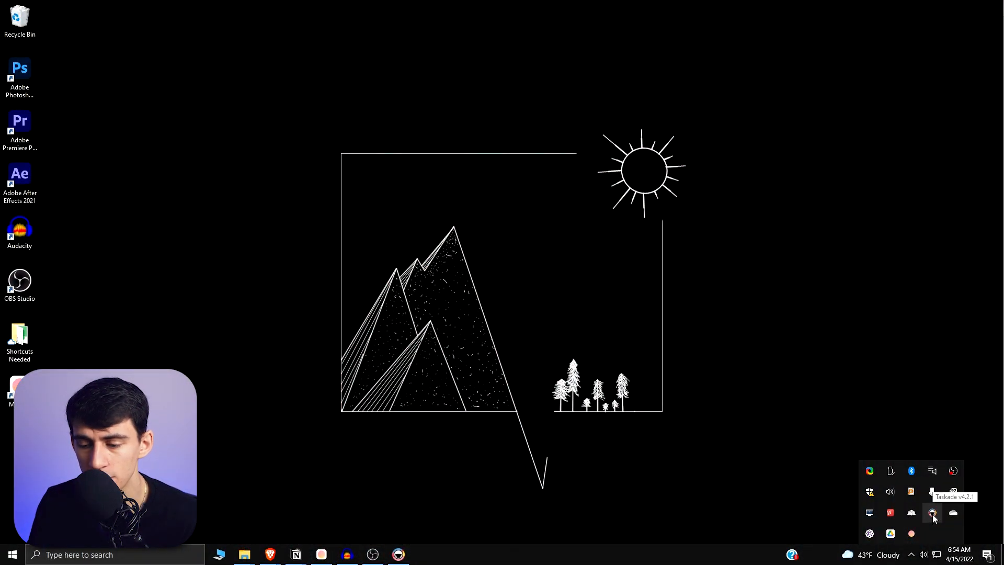
# Step: Quick-add 'insert task example here' to the Weekly Planner project's Monday block
pyautogui.click(932, 512)
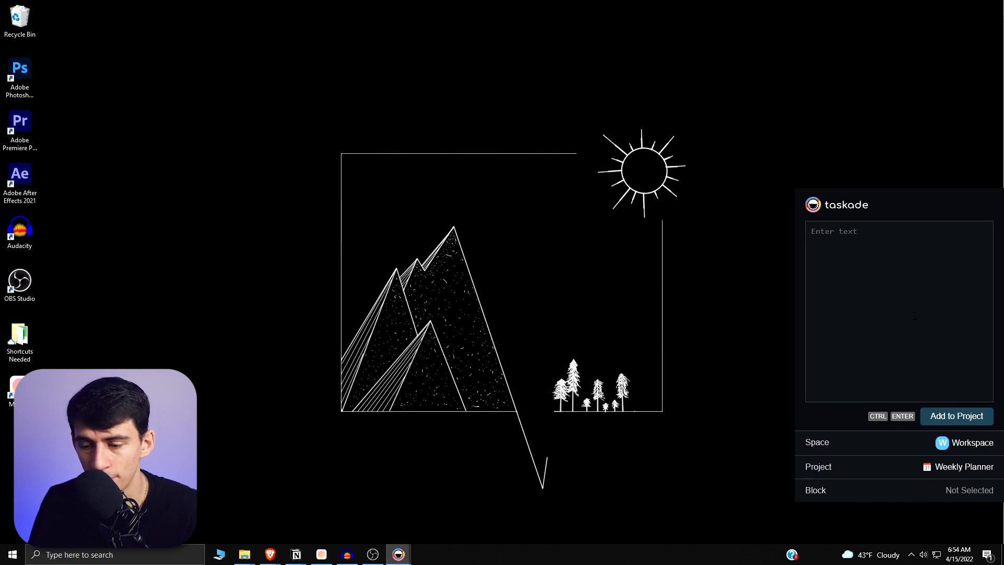
pyautogui.click(962, 466)
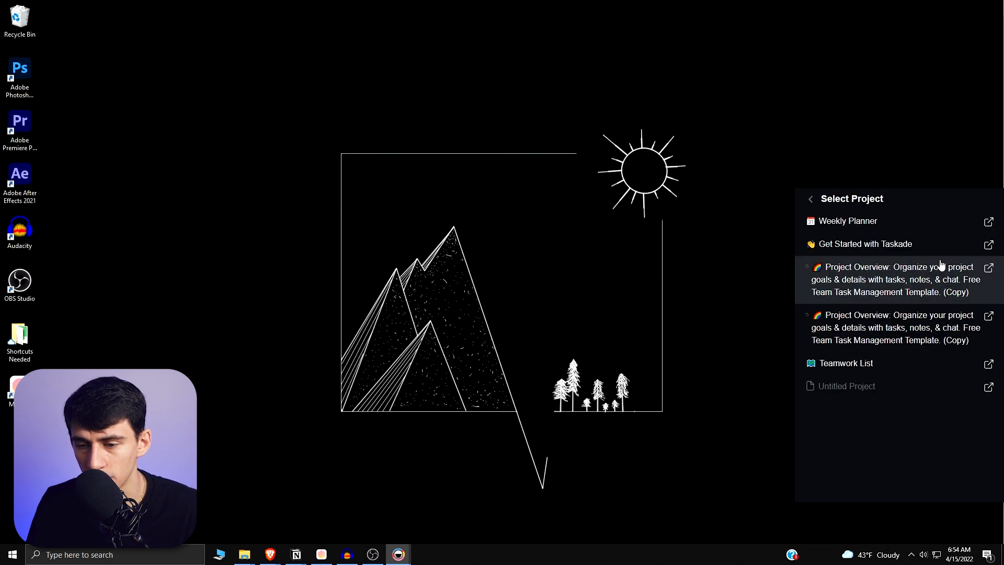
pyautogui.click(846, 220)
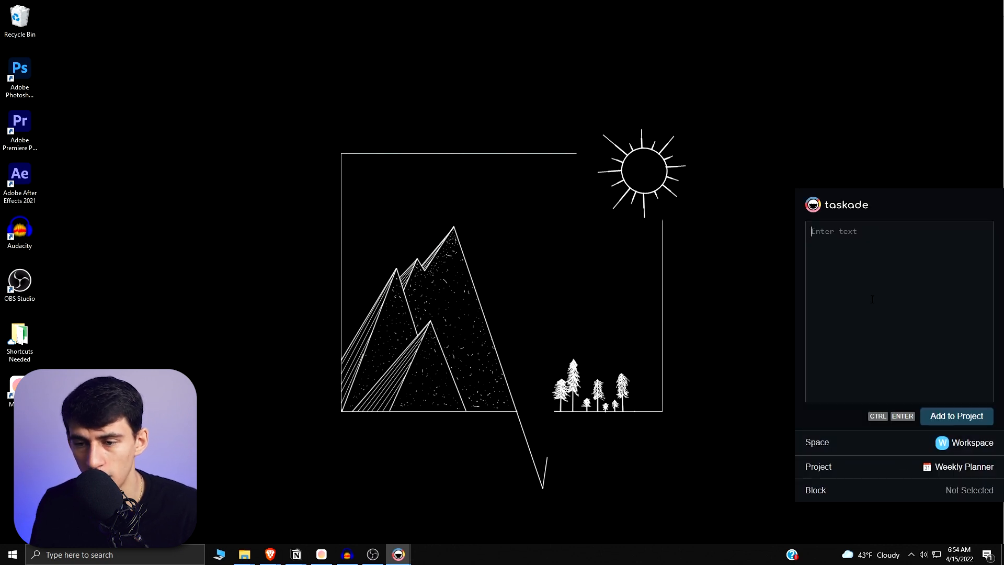
pyautogui.write('insert task ex')
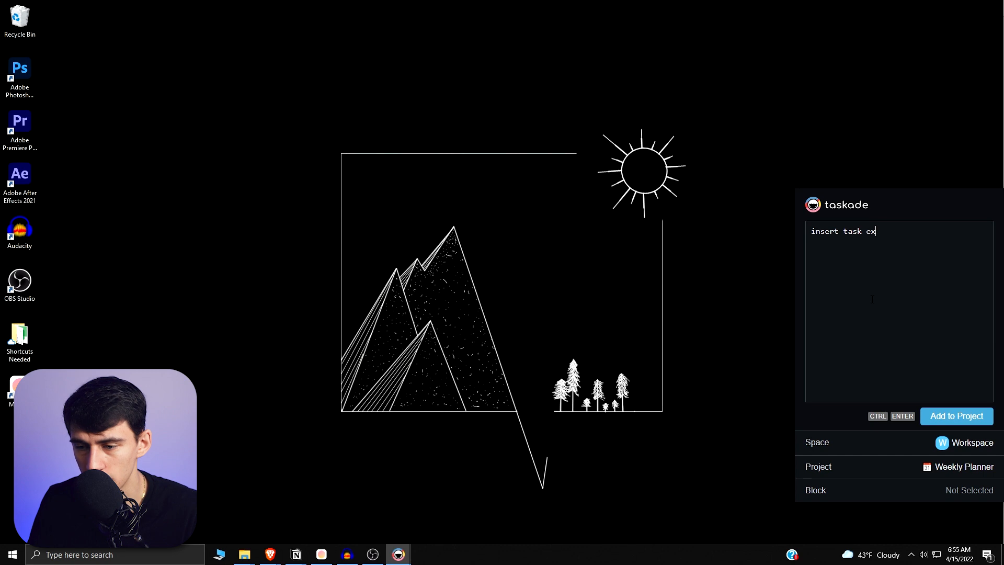
pyautogui.click(968, 490)
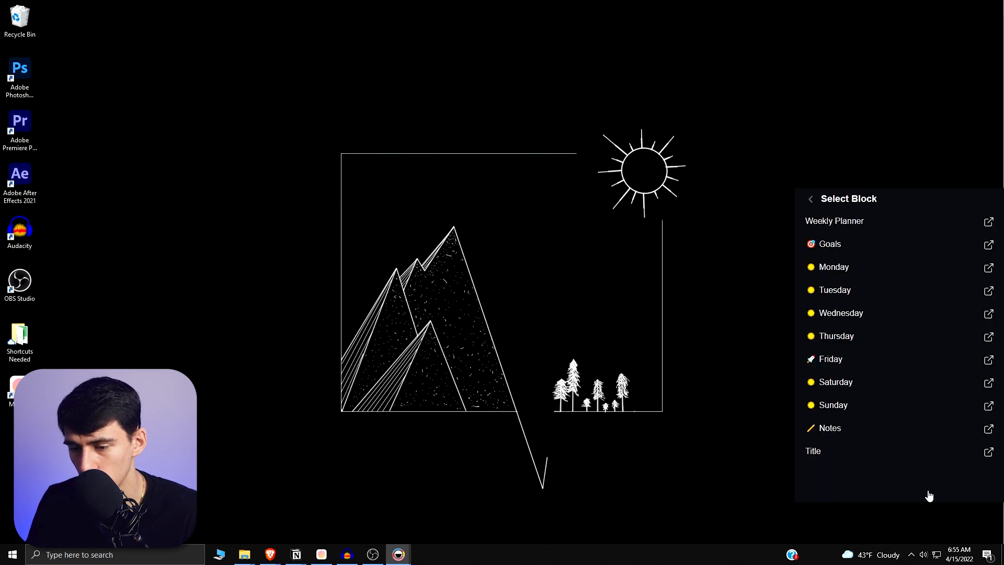
pyautogui.click(834, 267)
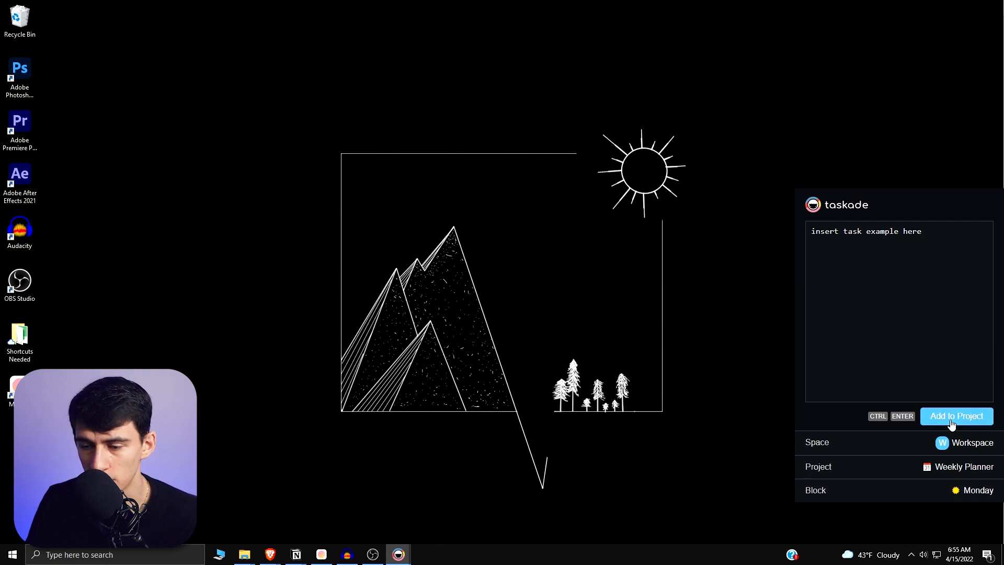
pyautogui.click(956, 416)
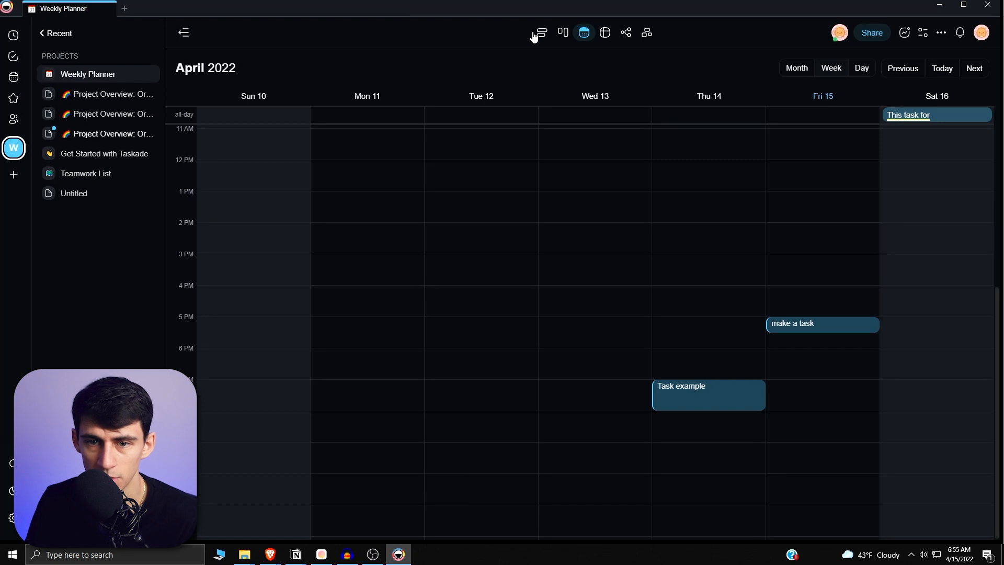
# Step: Switch Weekly Planner to List view and expand the Monday section
pyautogui.click(541, 33)
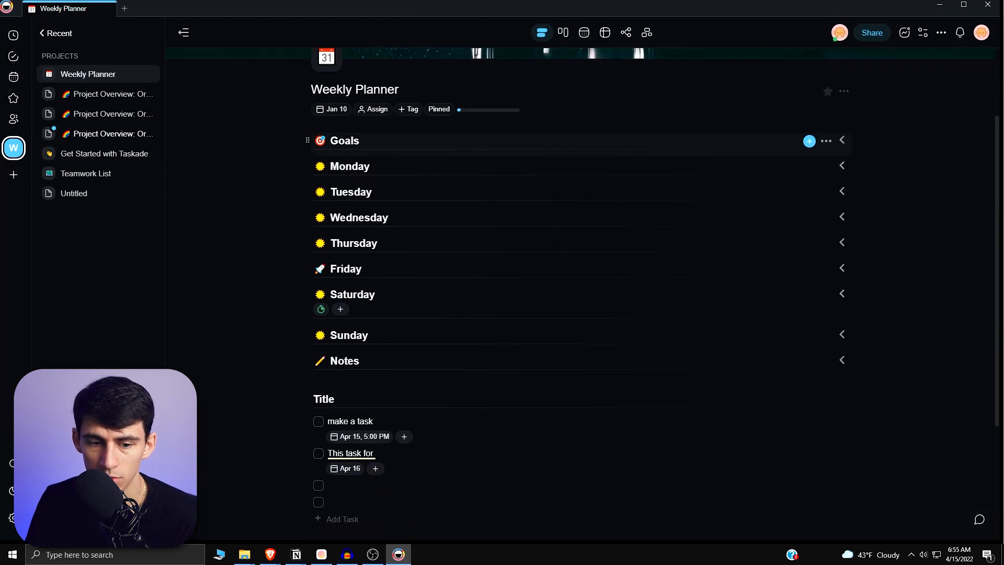
pyautogui.click(841, 166)
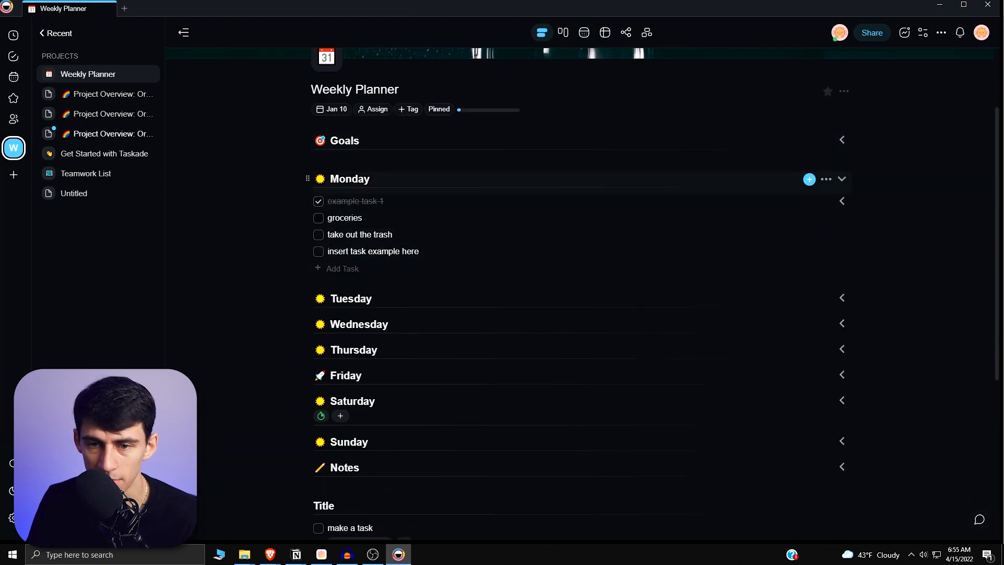